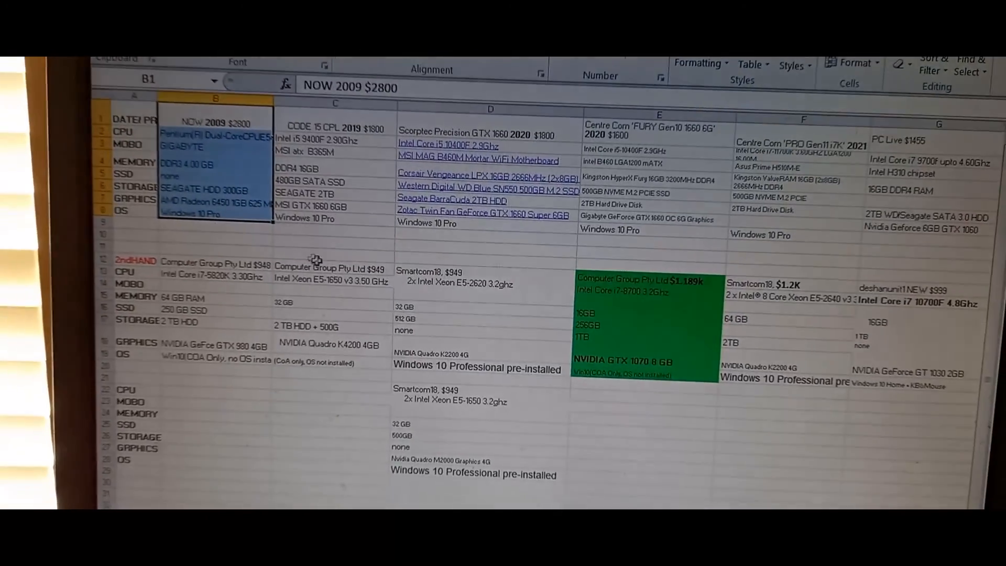
# Browse the Dell Inspiron eBay listing, scrolling through its details.
pyautogui.click(318, 255)
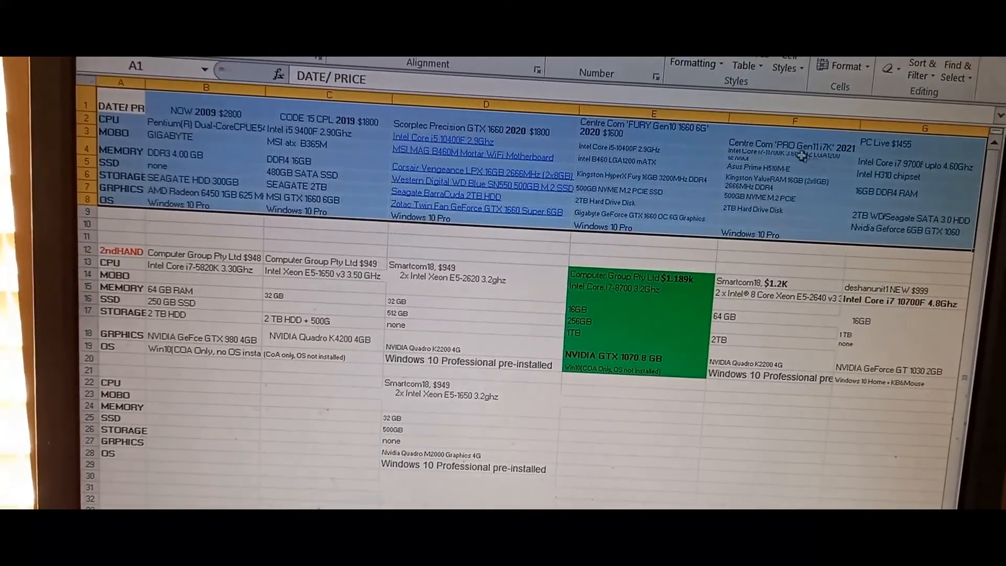
pyautogui.click(786, 142)
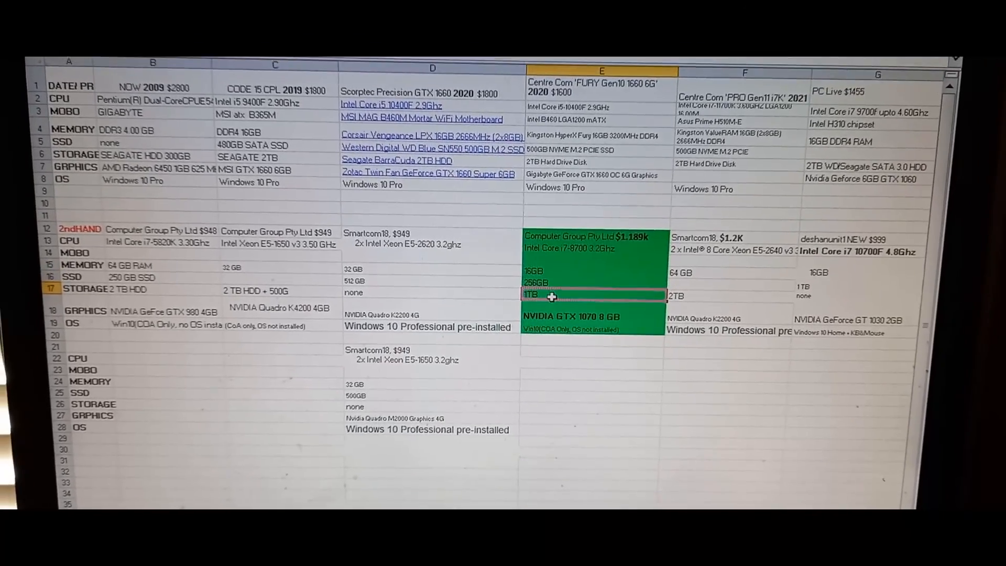
pyautogui.scroll(-3)
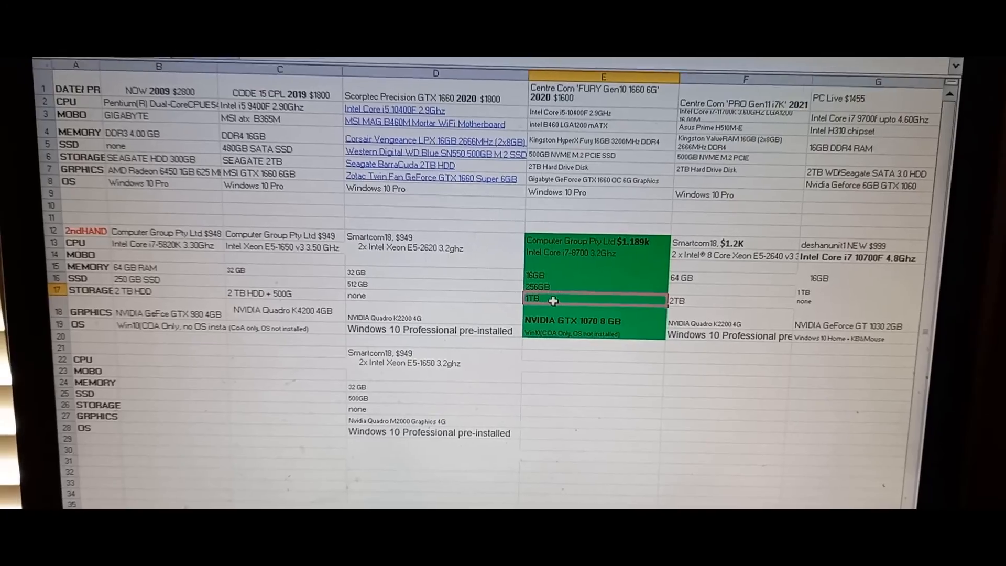
pyautogui.scroll(-3)
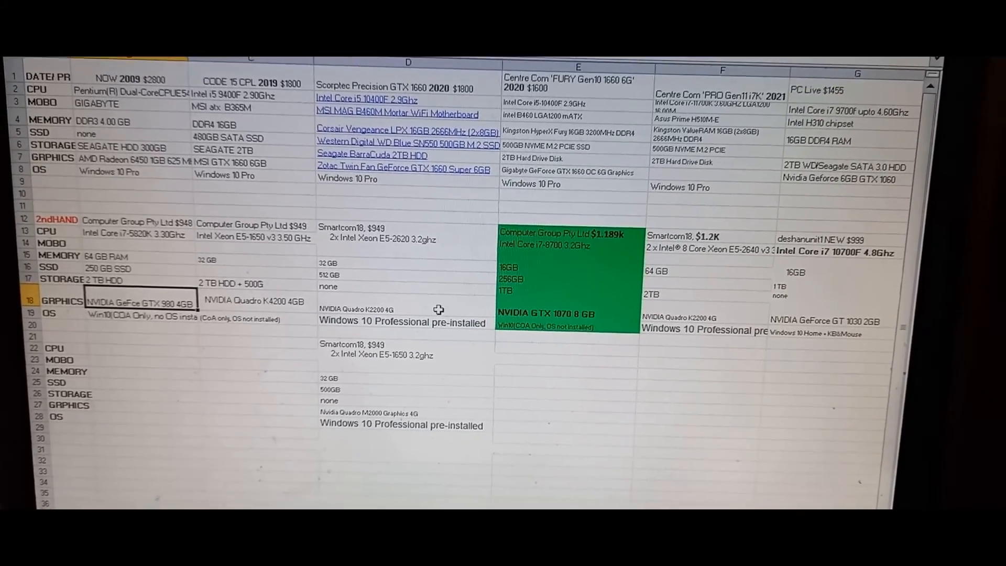
pyautogui.scroll(-3)
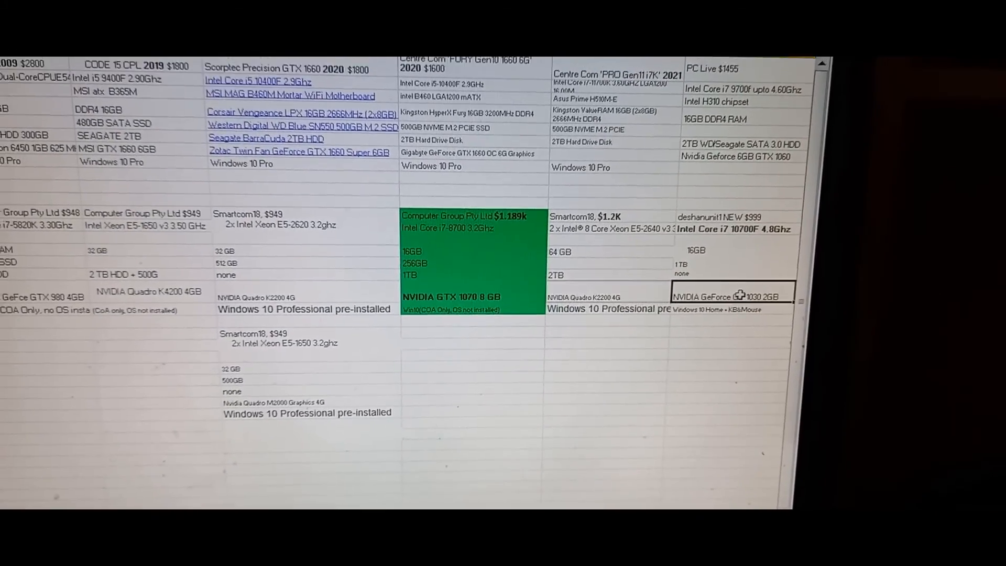
pyautogui.scroll(-3)
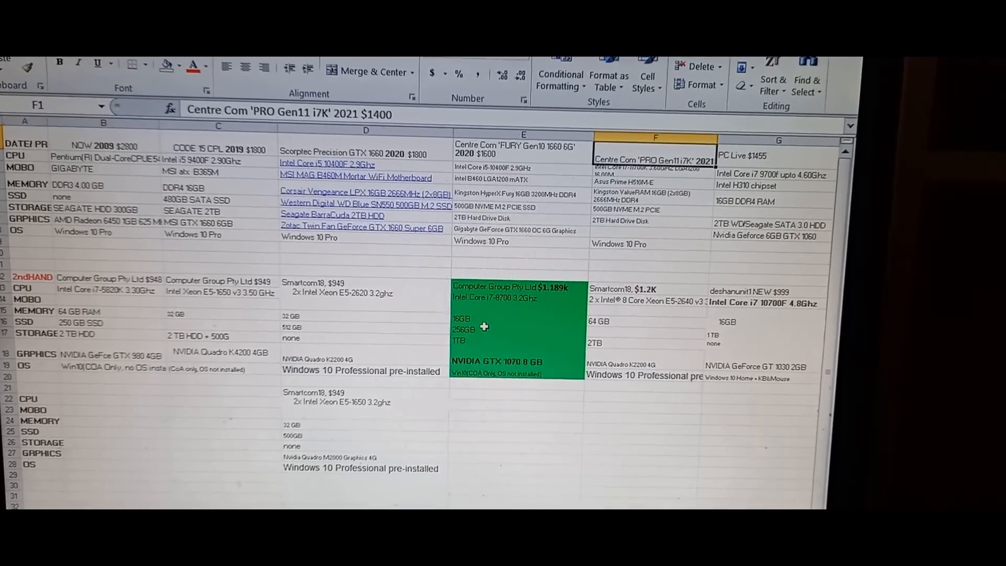
# Reveal the price breakdown: AU $1,299 less $100 discount giving AU $1,199 with voucher.
pyautogui.click(460, 316)
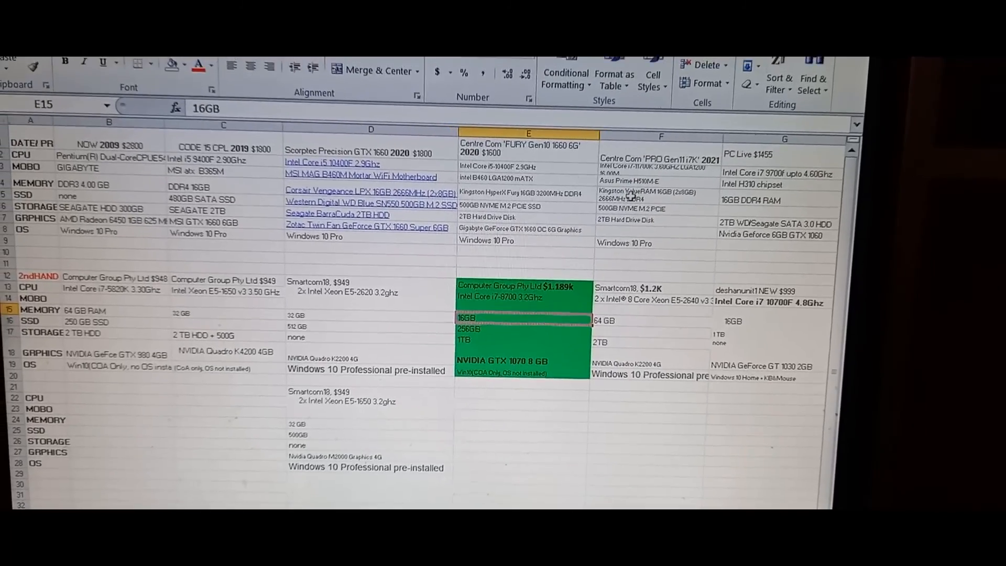
pyautogui.click(654, 190)
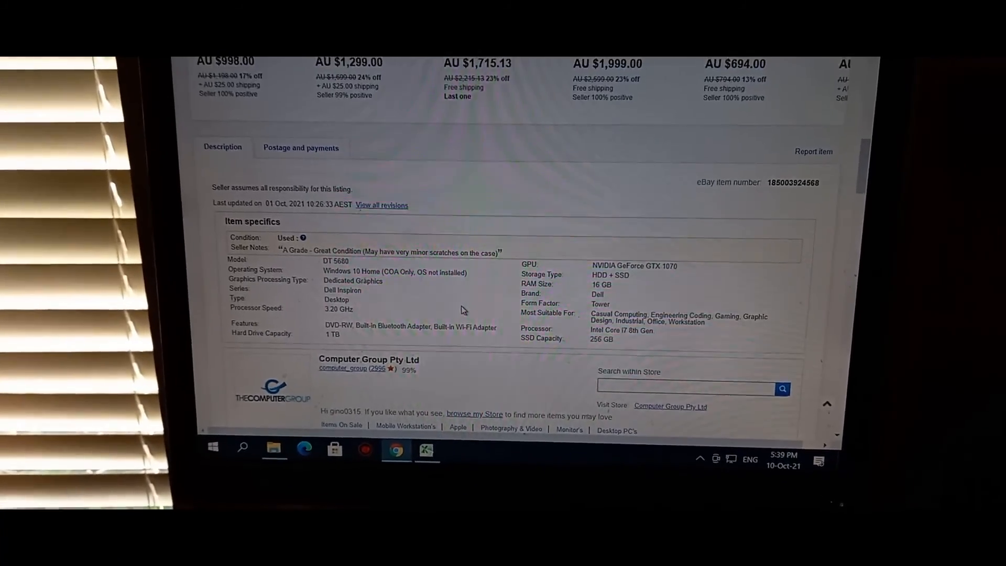
pyautogui.scroll(-3)
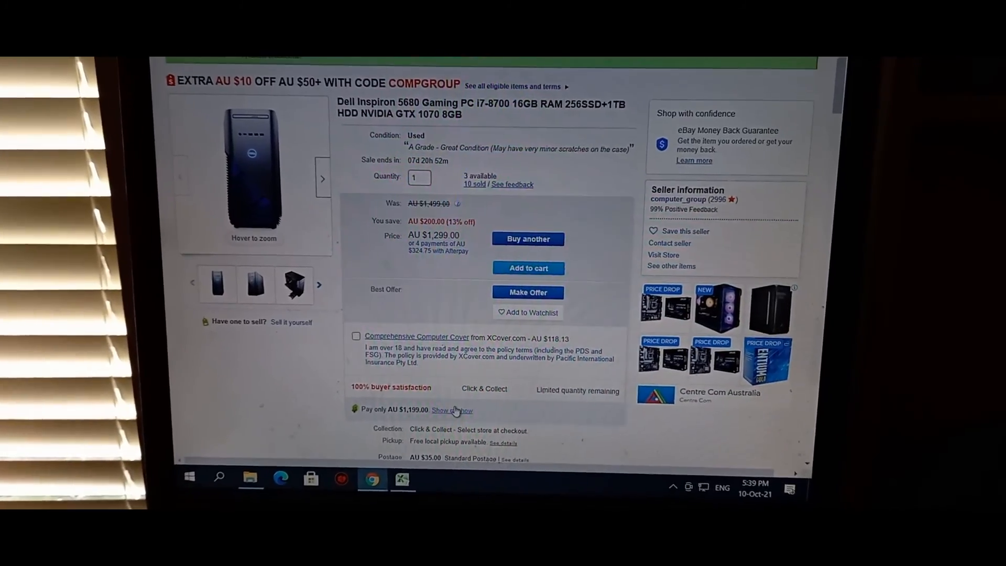
pyautogui.scroll(-3)
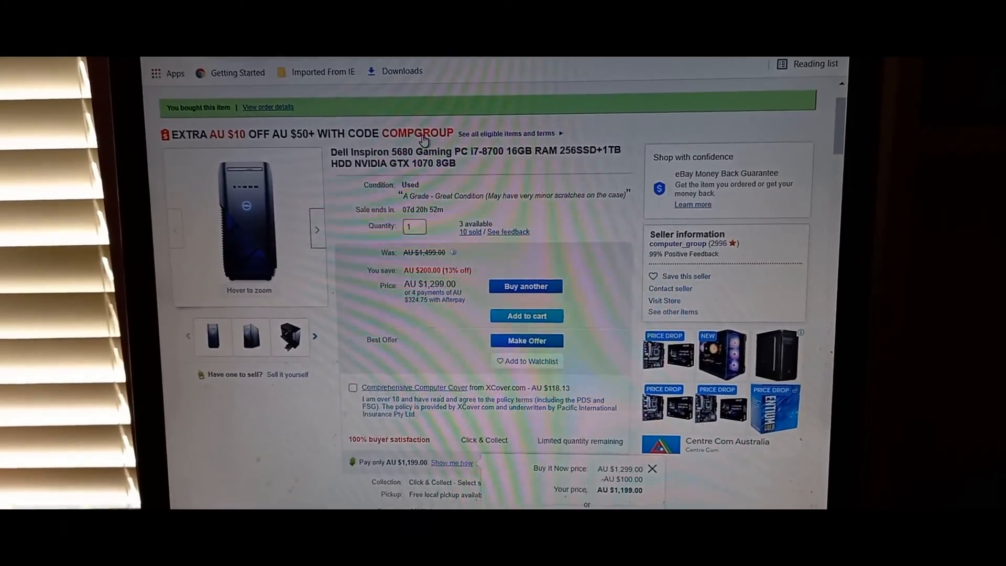
pyautogui.scroll(-3)
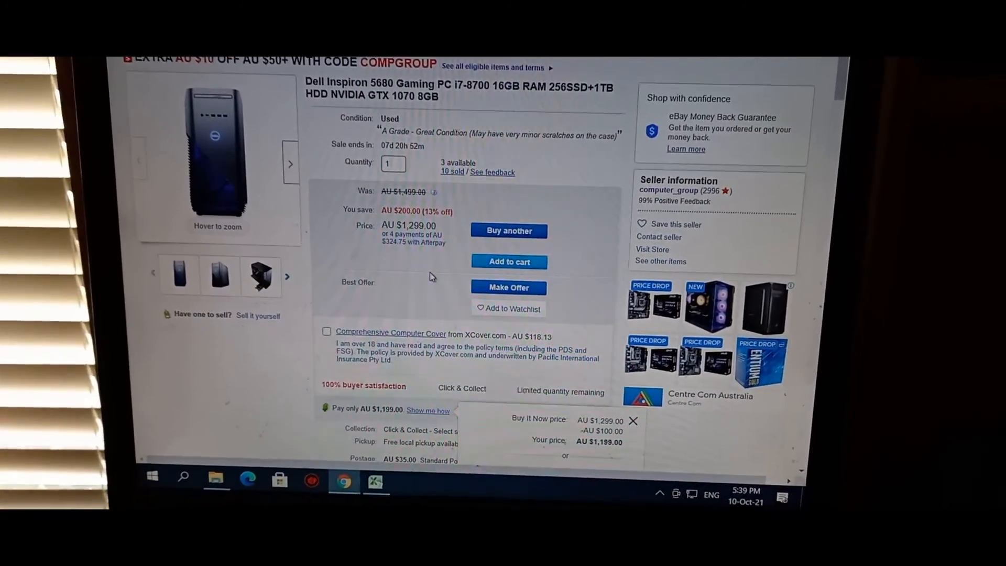
pyautogui.scroll(-3)
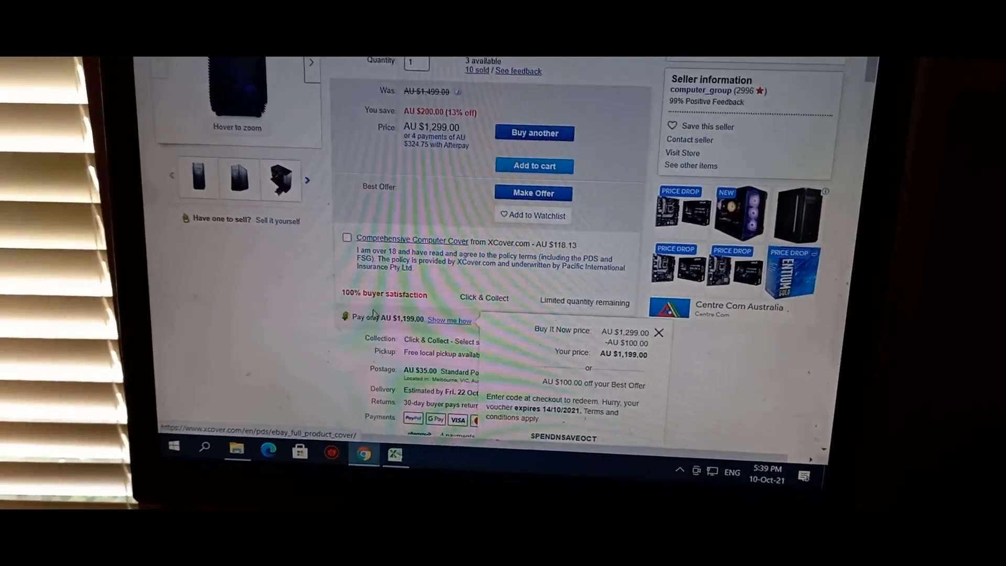